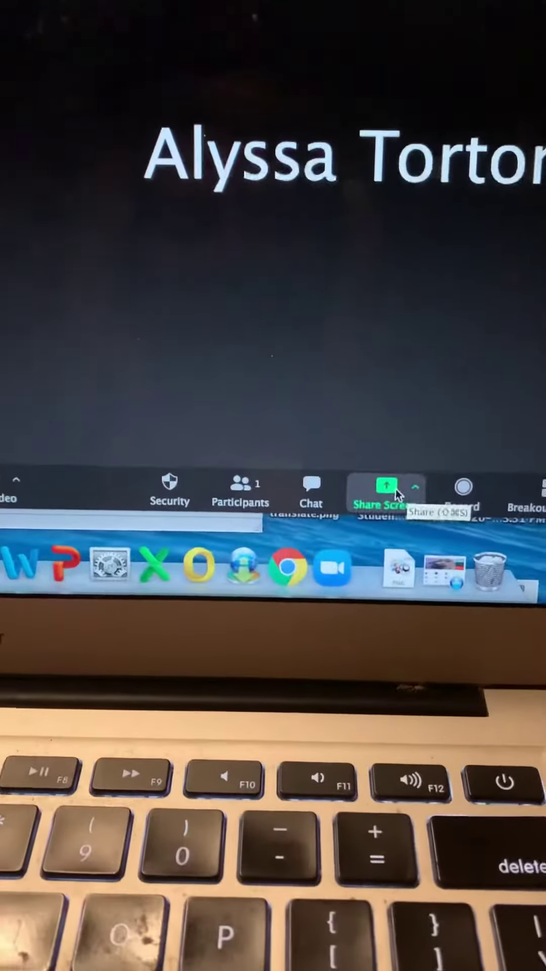
Open the Share Screen picker from the Zoom meeting toolbar
left_click(385, 485)
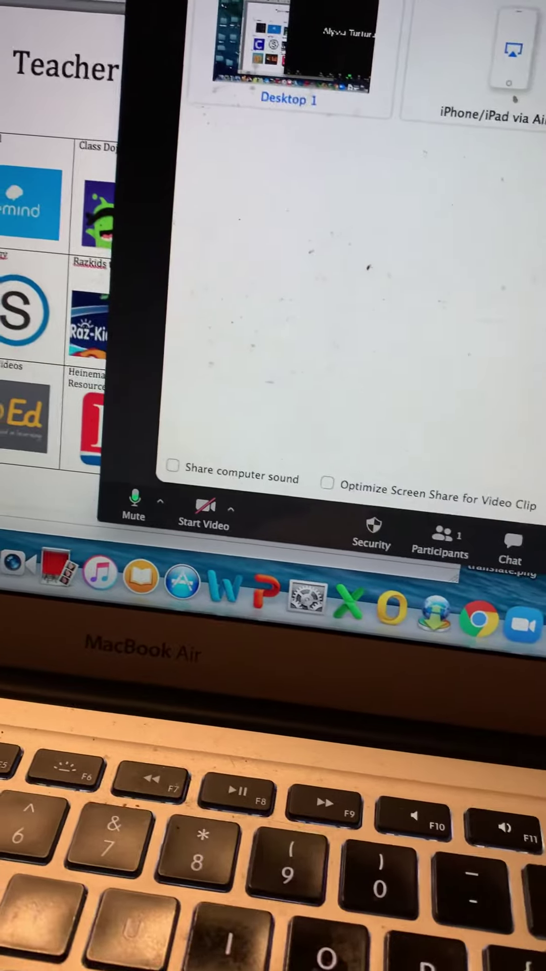
left_click(416, 147)
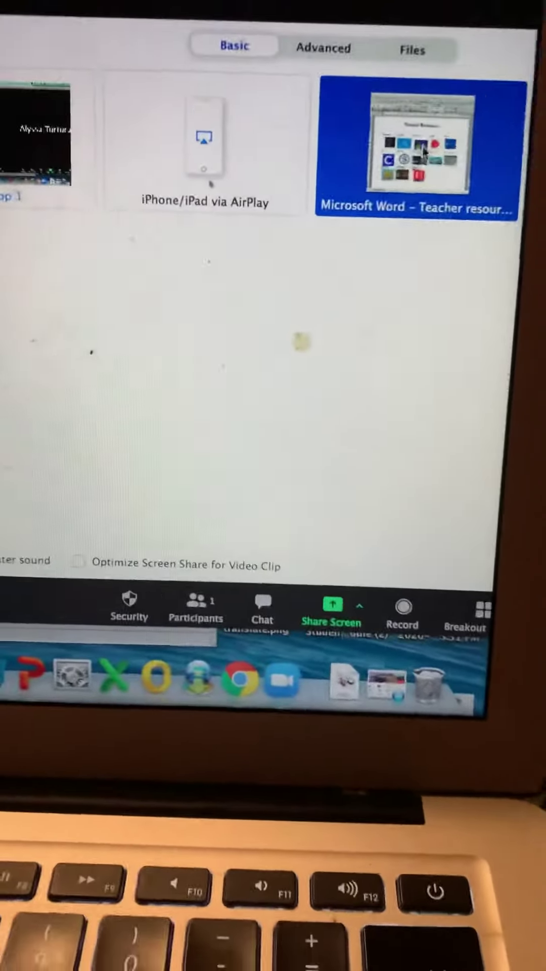
left_click(416, 143)
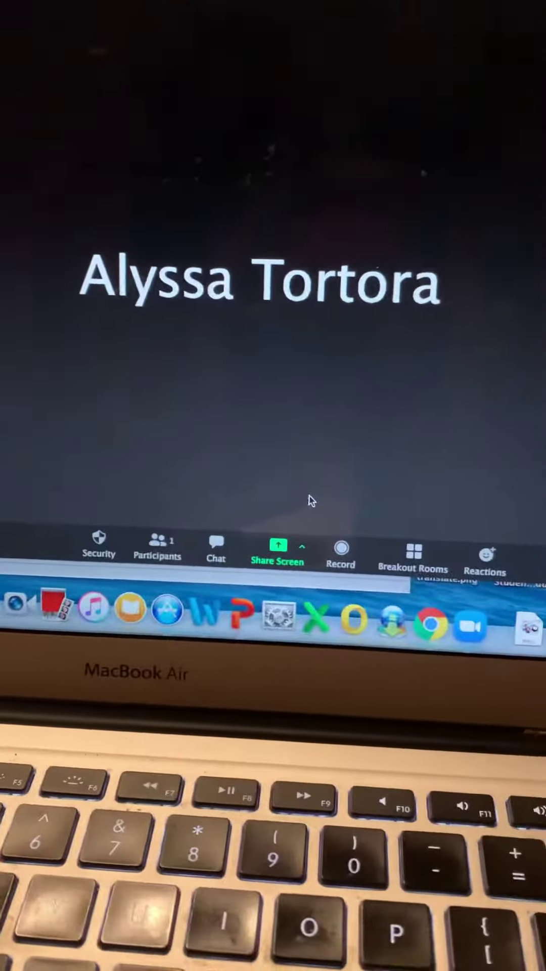
left_click(277, 547)
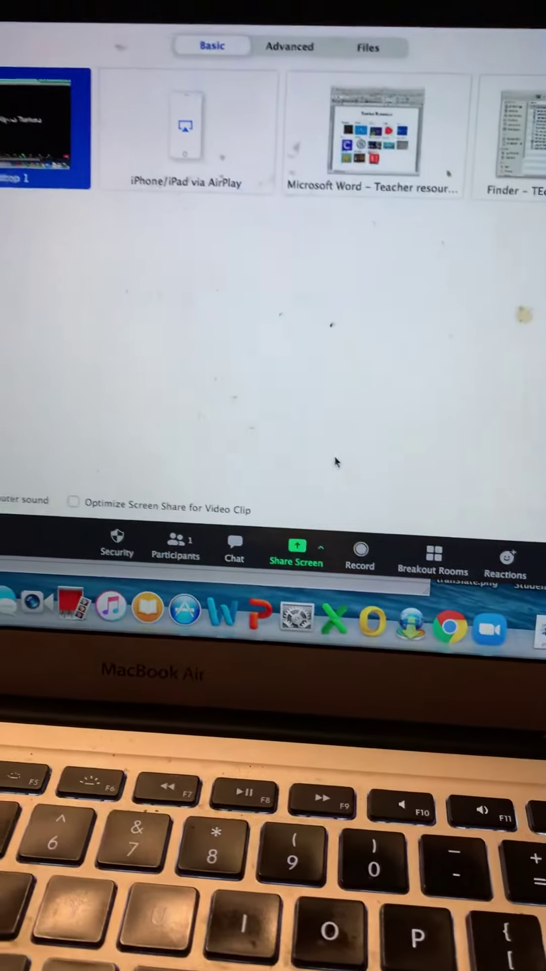